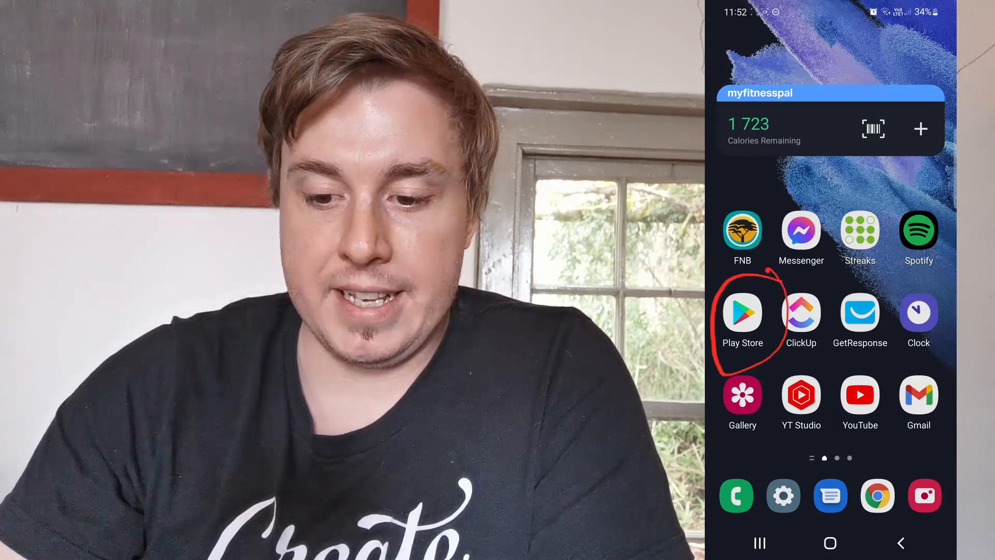
Step: Launch the Play Store and search for 'google d'
left_click(742, 312)
type("google d")
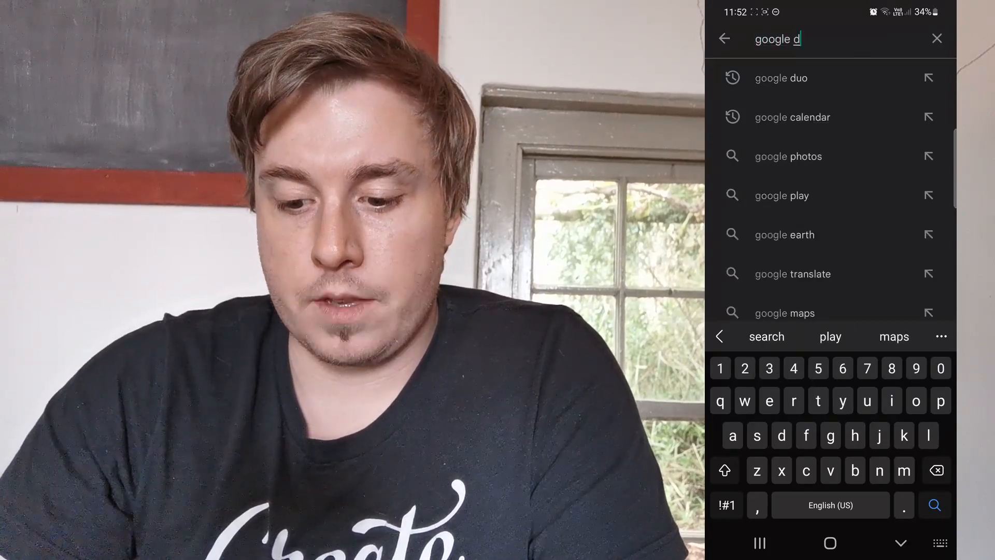
Step: Find Google Duo, go to its listing and update it
left_click(781, 78)
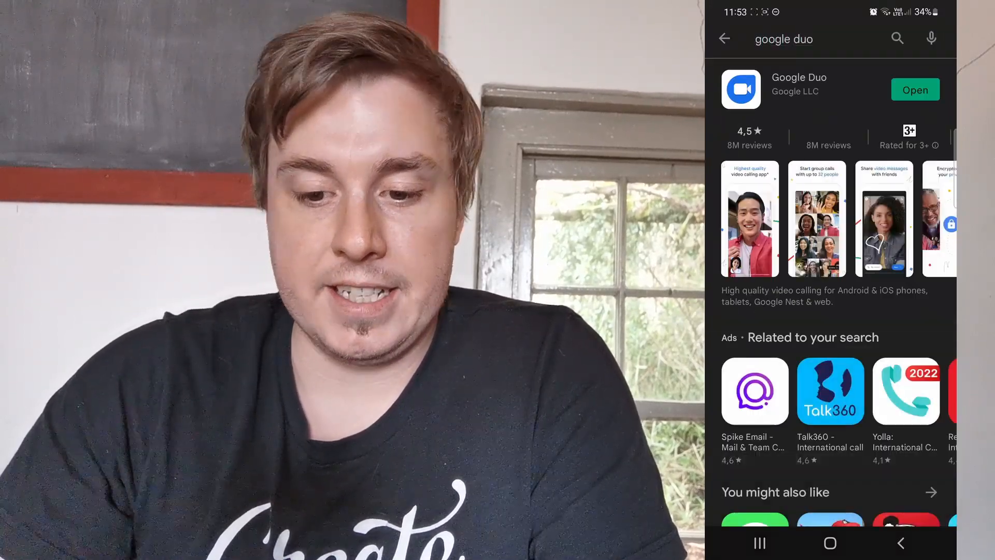
left_click(798, 89)
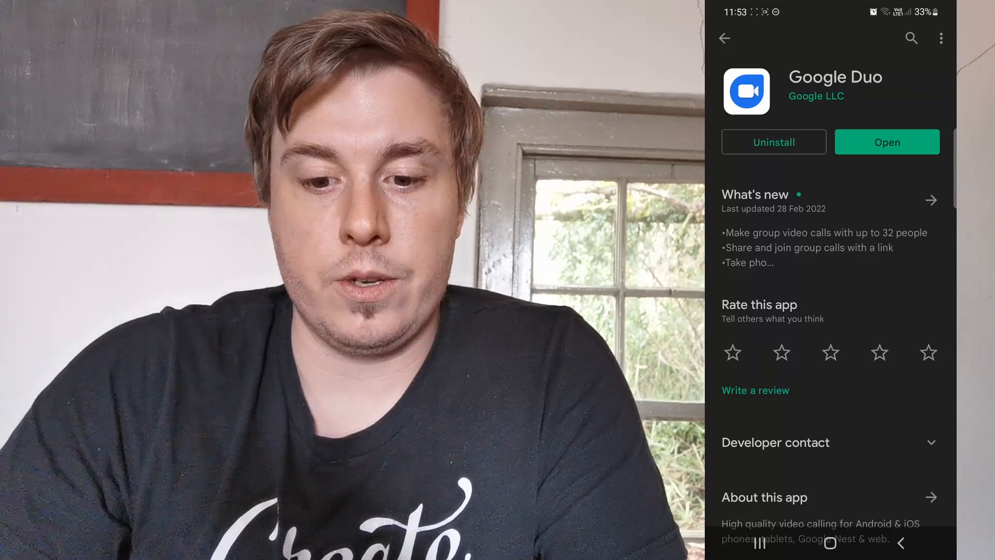
Step: In Settings > Network preferences, set Auto-update apps to 'Over Wi-Fi only'
left_click(725, 38)
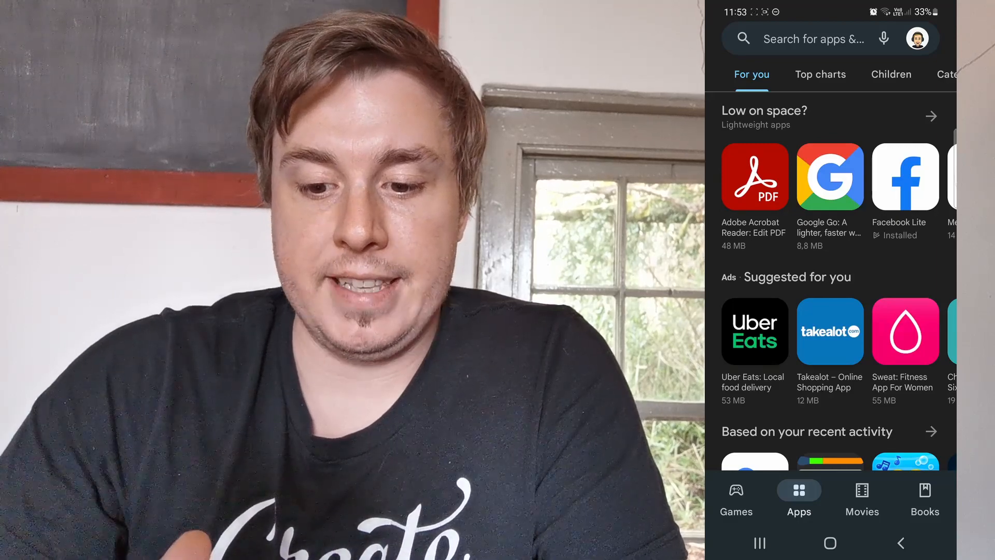
left_click(915, 38)
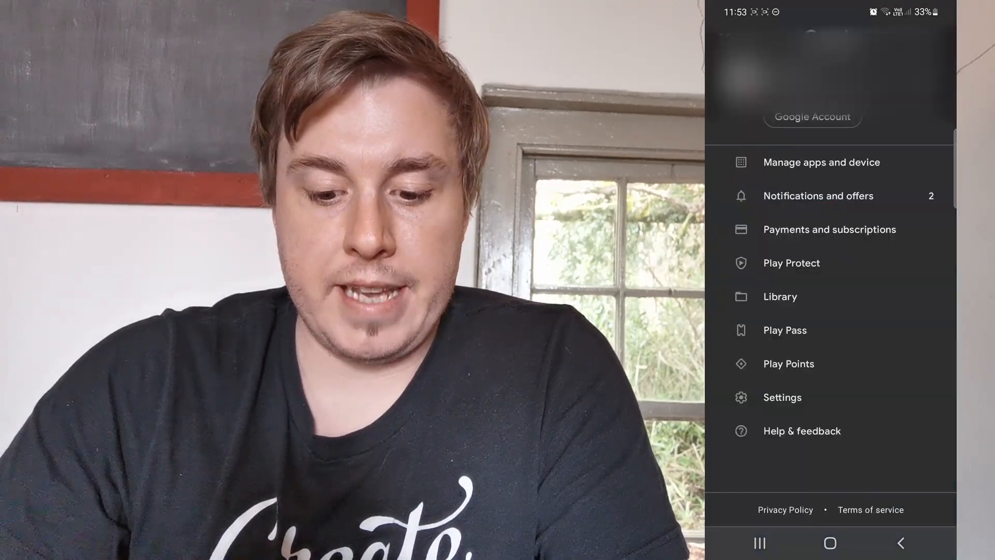
left_click(782, 397)
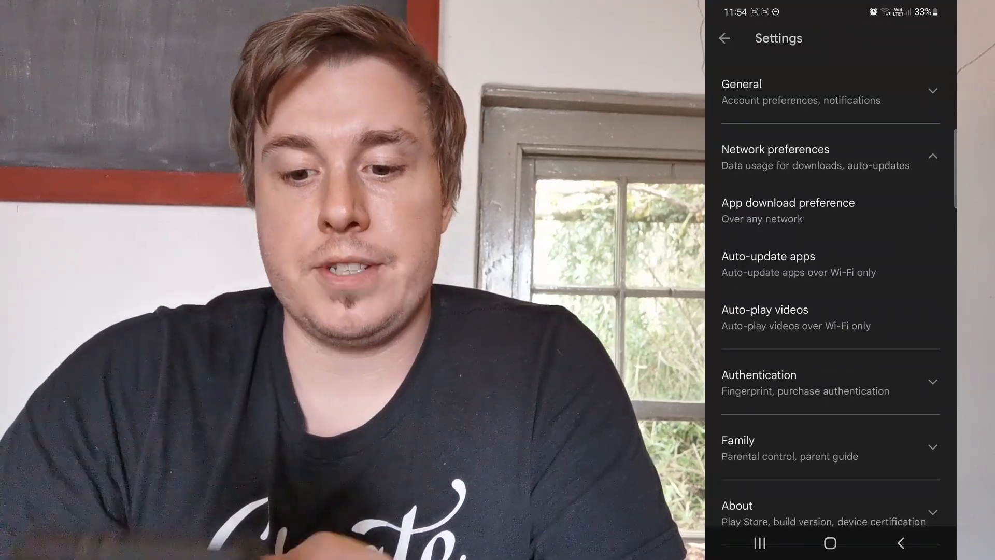
left_click(768, 263)
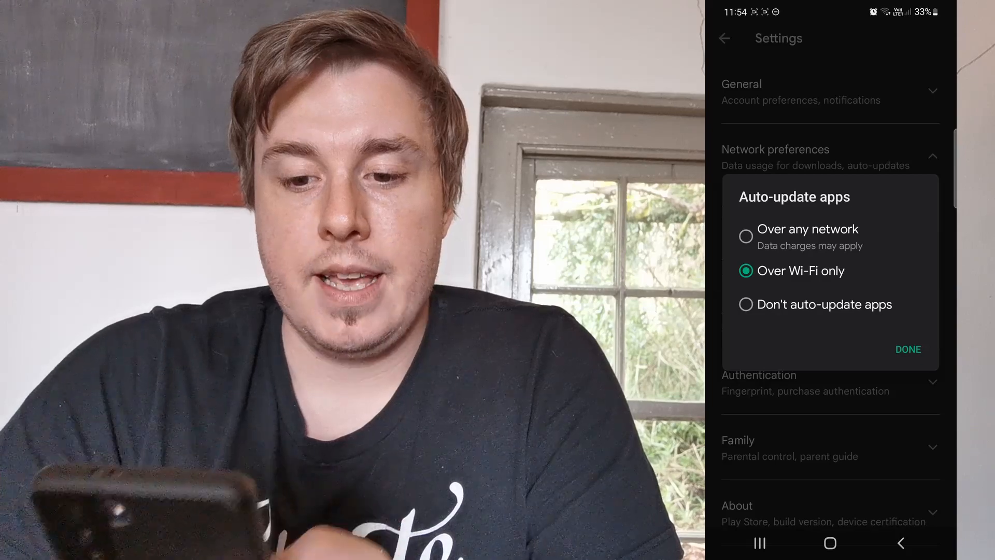